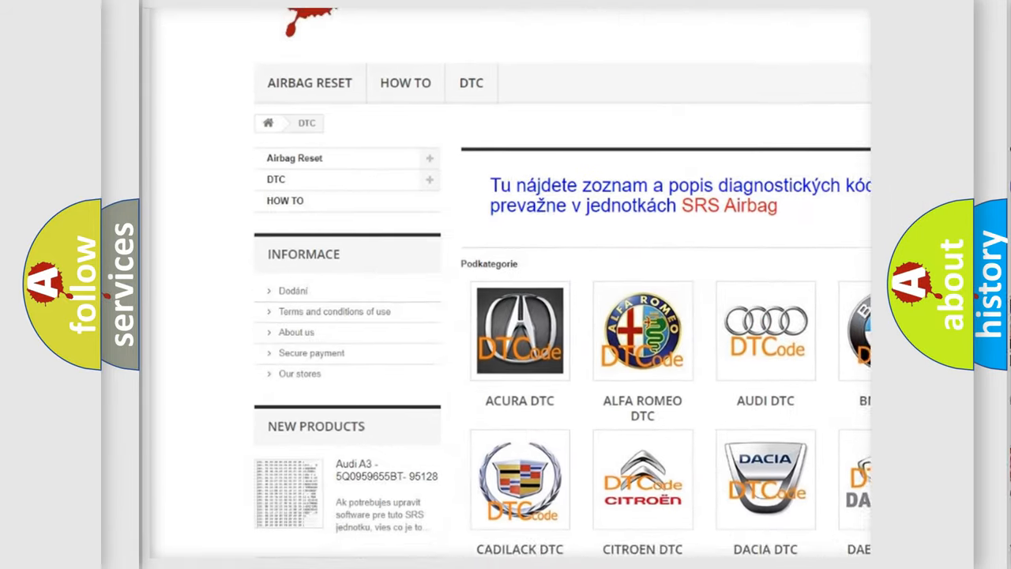
{"action": "scroll", "scroll_direction": "down", "scroll_amount": 3}
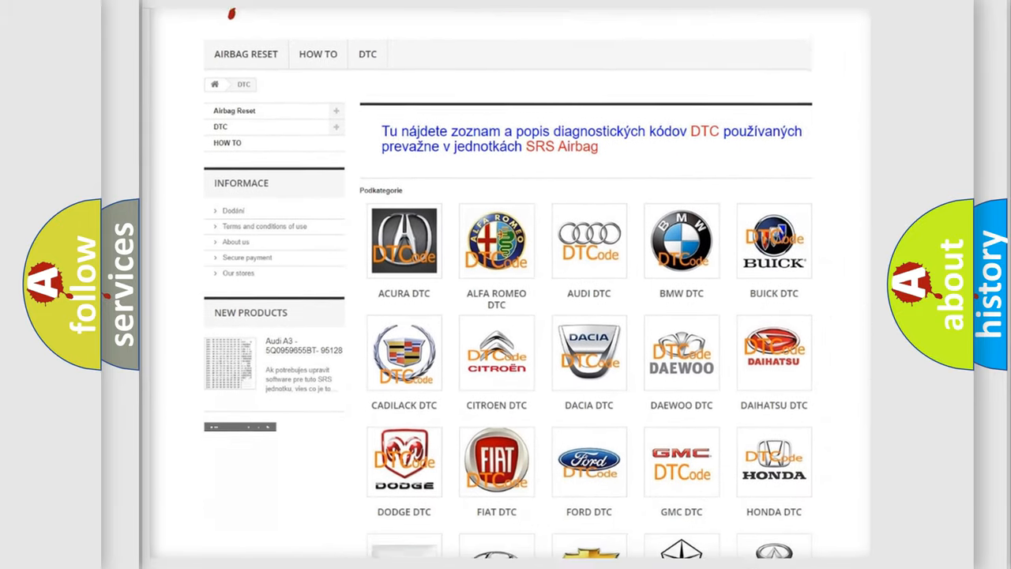
{"action": "scroll", "scroll_direction": "down", "scroll_amount": 3}
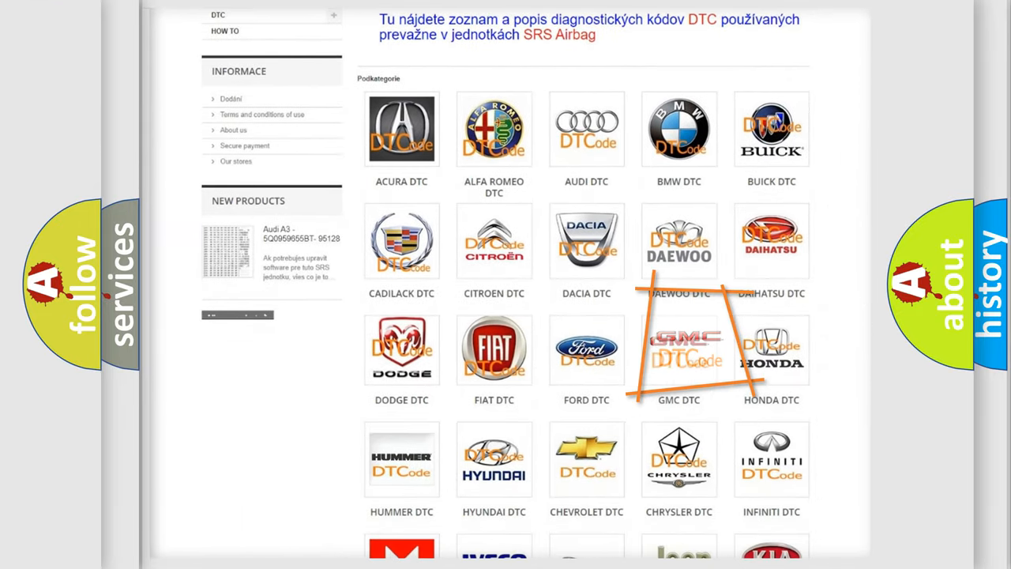